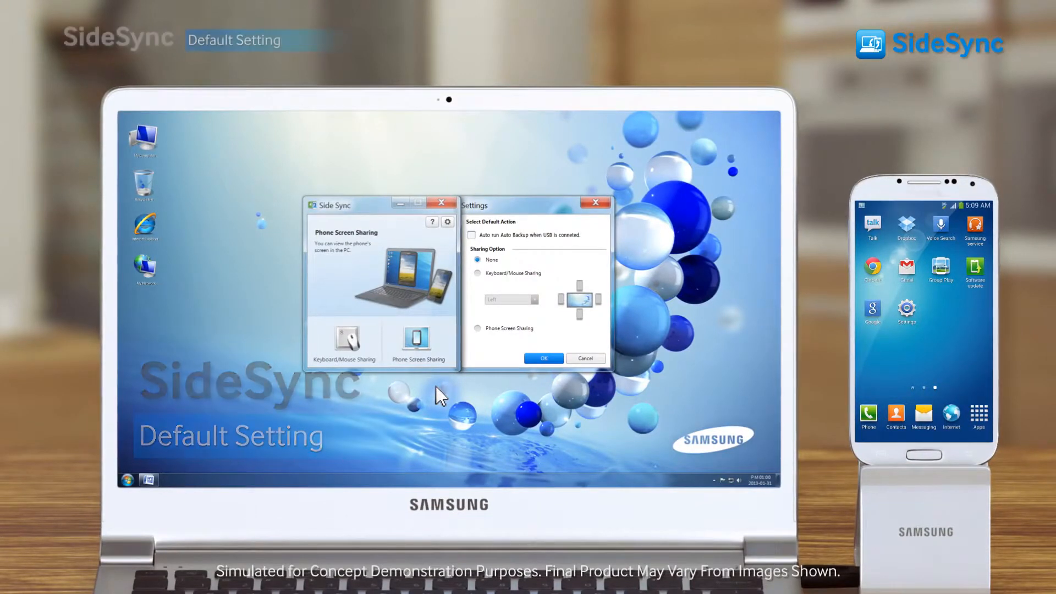
# Select Keyboard/Mouse Sharing as the default sharing option and confirm the Settings dialog
pyautogui.click(477, 273)
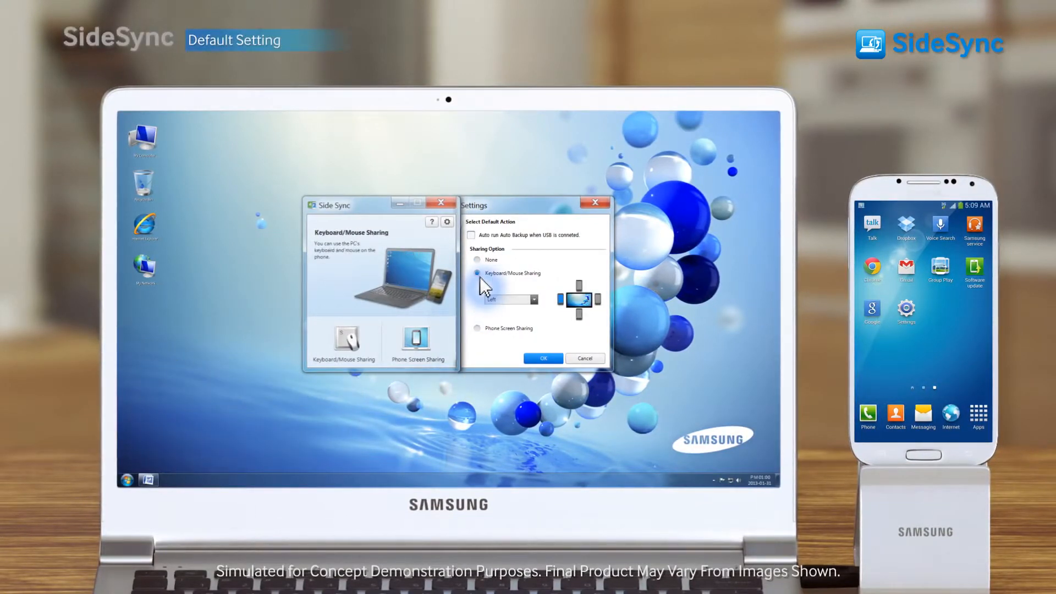
pyautogui.click(534, 299)
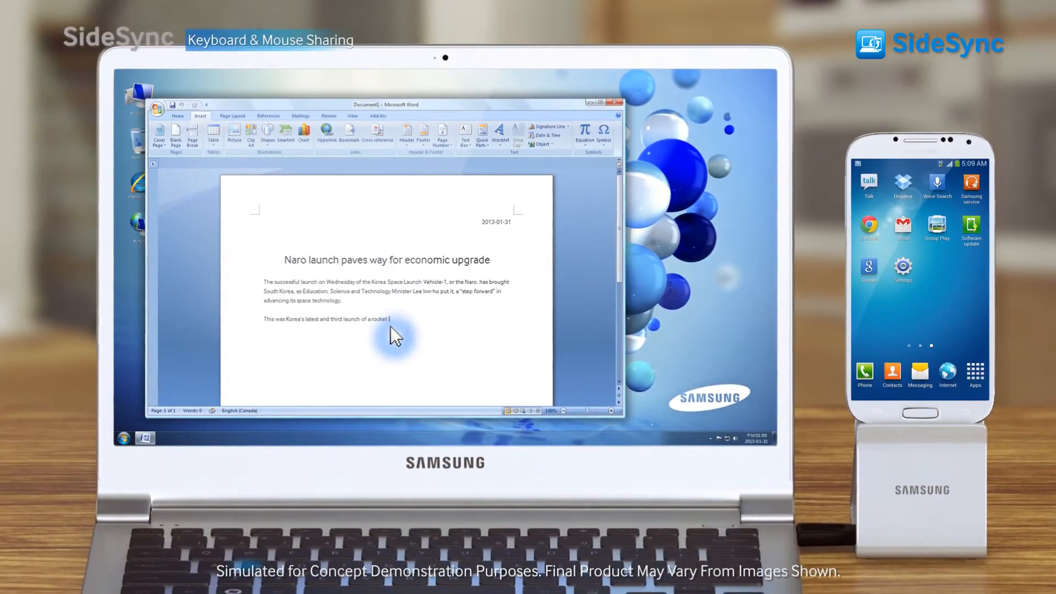
# Type 'carrying a science sate' and 'Successful launch of N' from the PC keyboard, then start Phone Screen Sharing
pyautogui.write('carrying a science satellite into space.')
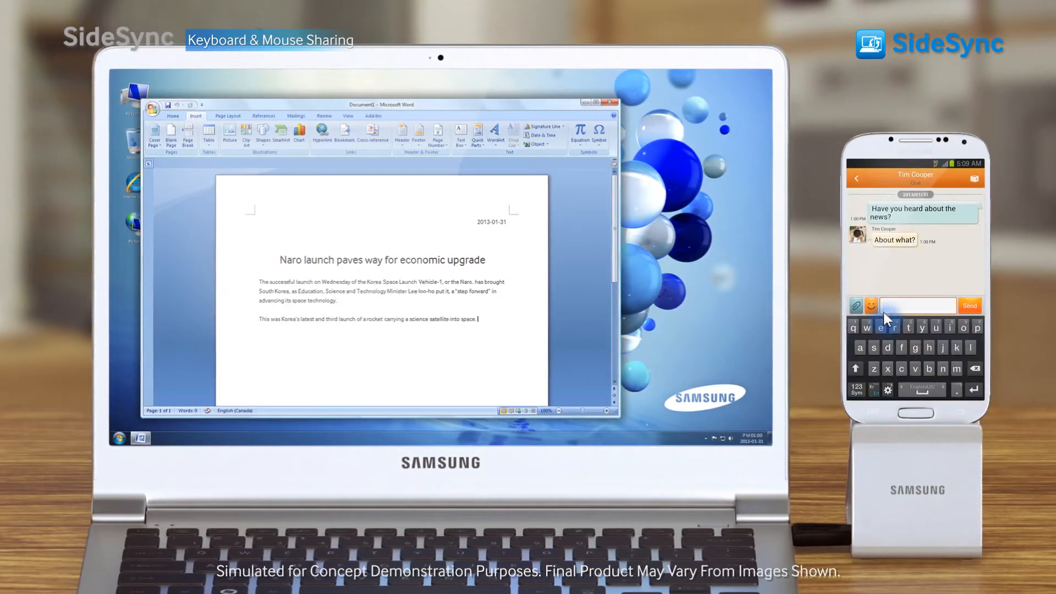
pyautogui.write('Successful launch of N')
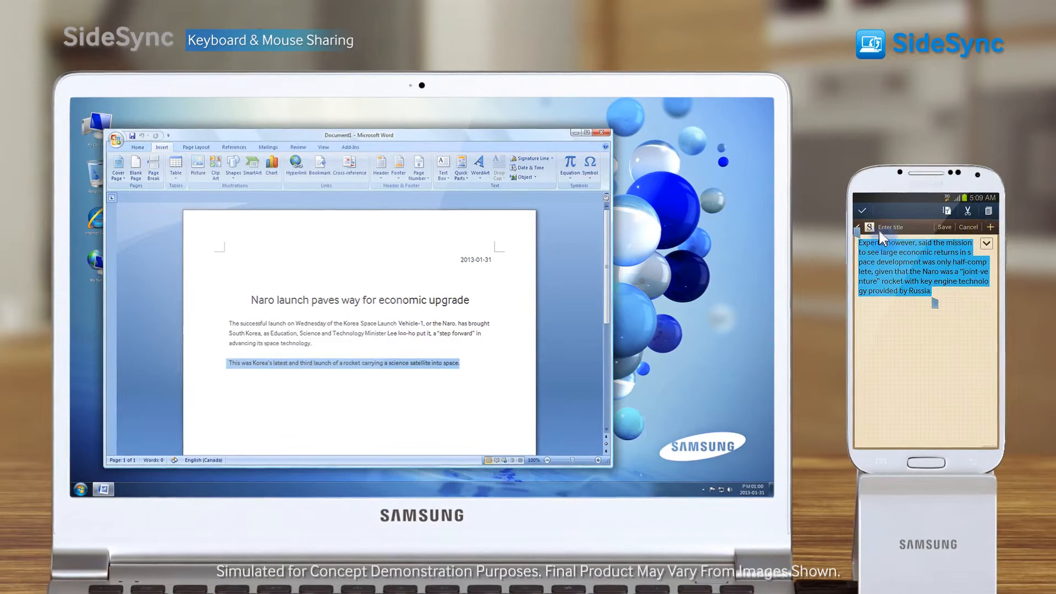
pyautogui.rightClick(229, 394)
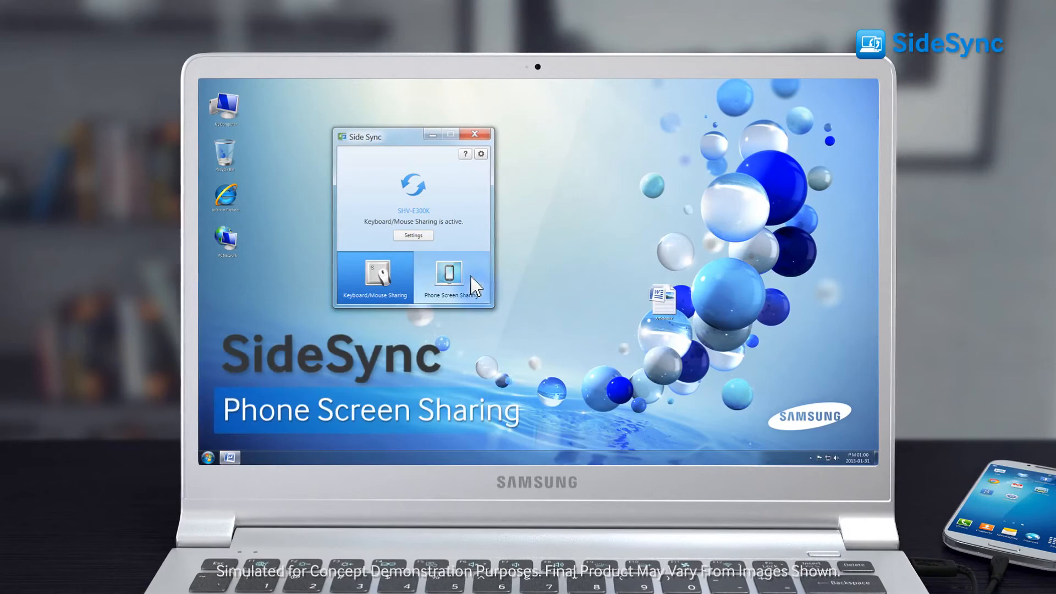
pyautogui.click(449, 276)
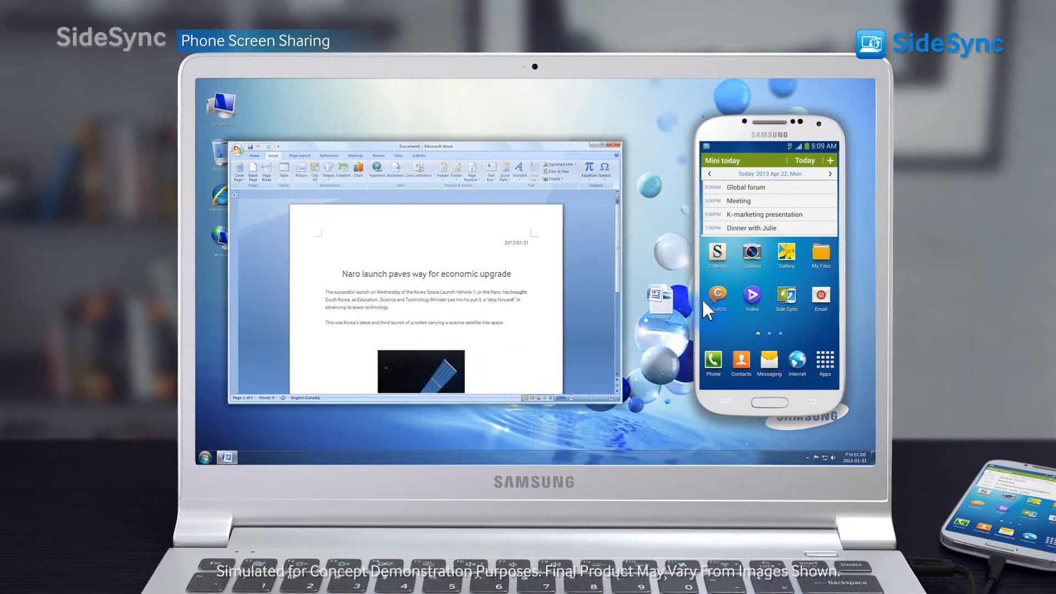
pyautogui.click(716, 295)
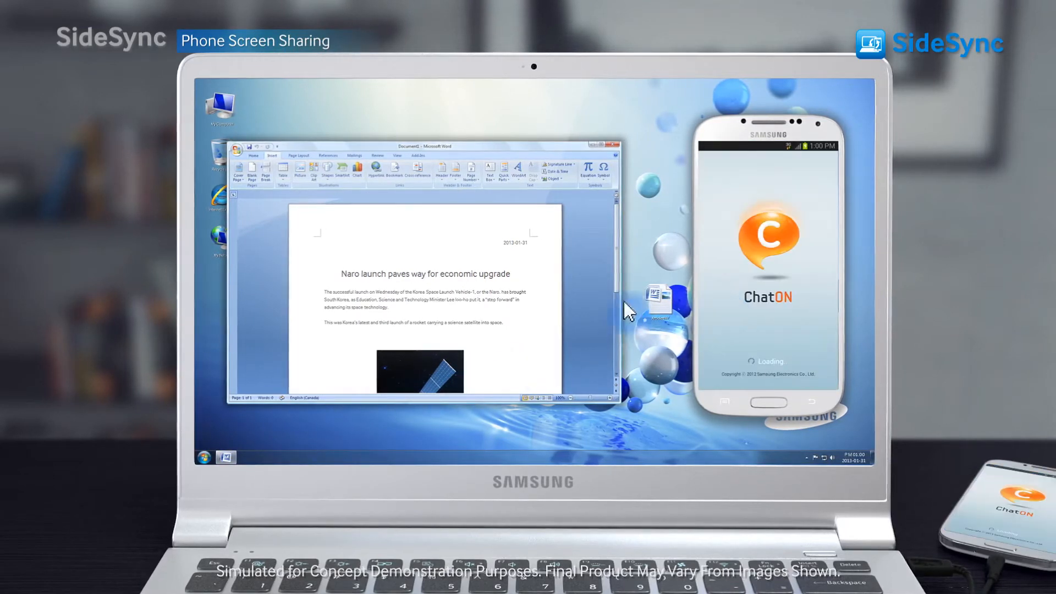
pyautogui.rightClick(410, 323)
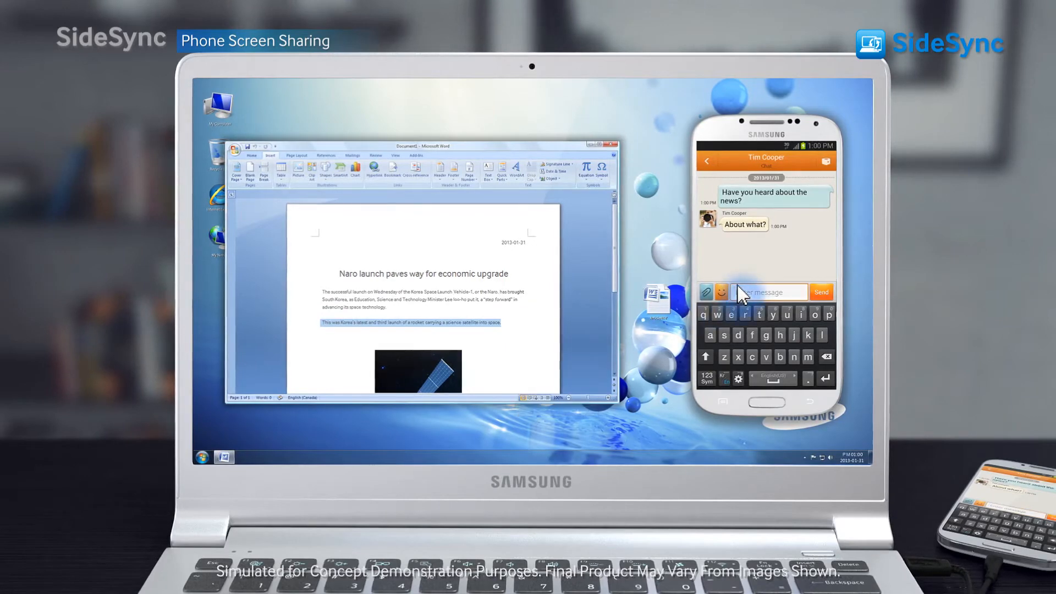
pyautogui.click(764, 403)
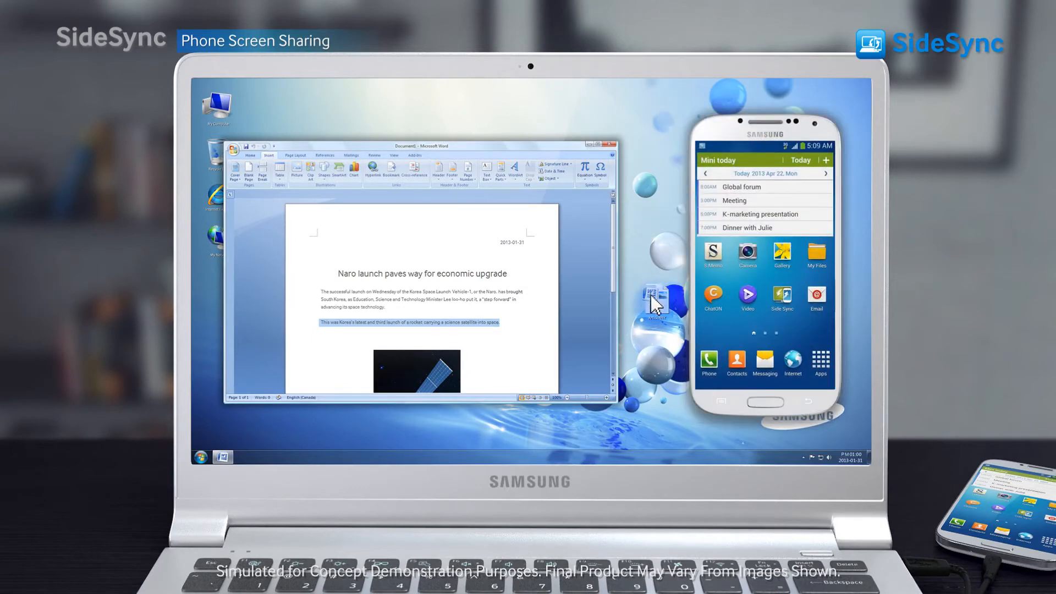
pyautogui.click(654, 298)
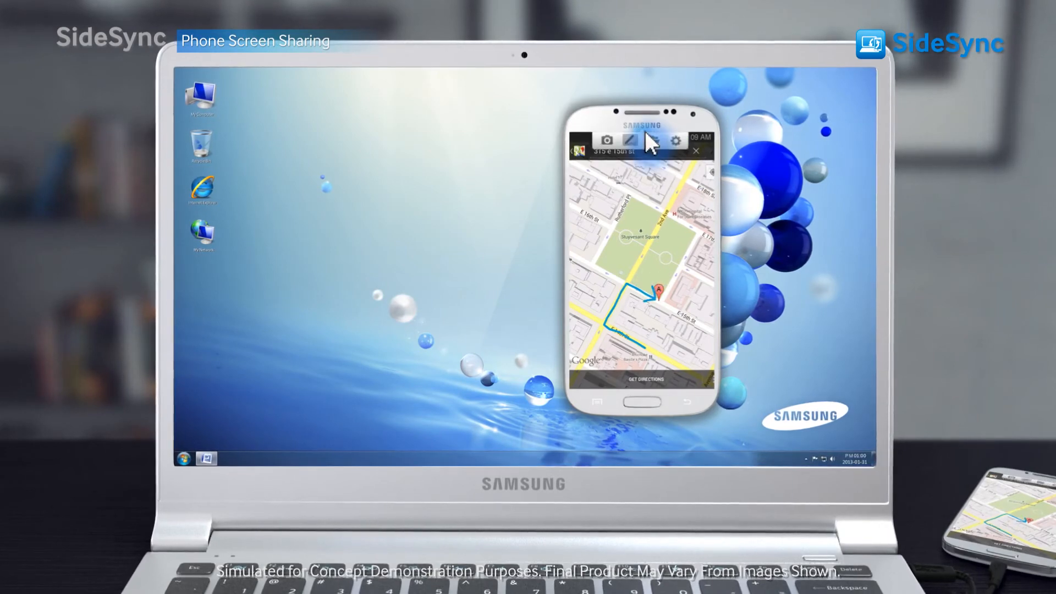
# Return to the phone home screen, open ChatON and begin attaching an image to the Naro message
pyautogui.click(640, 402)
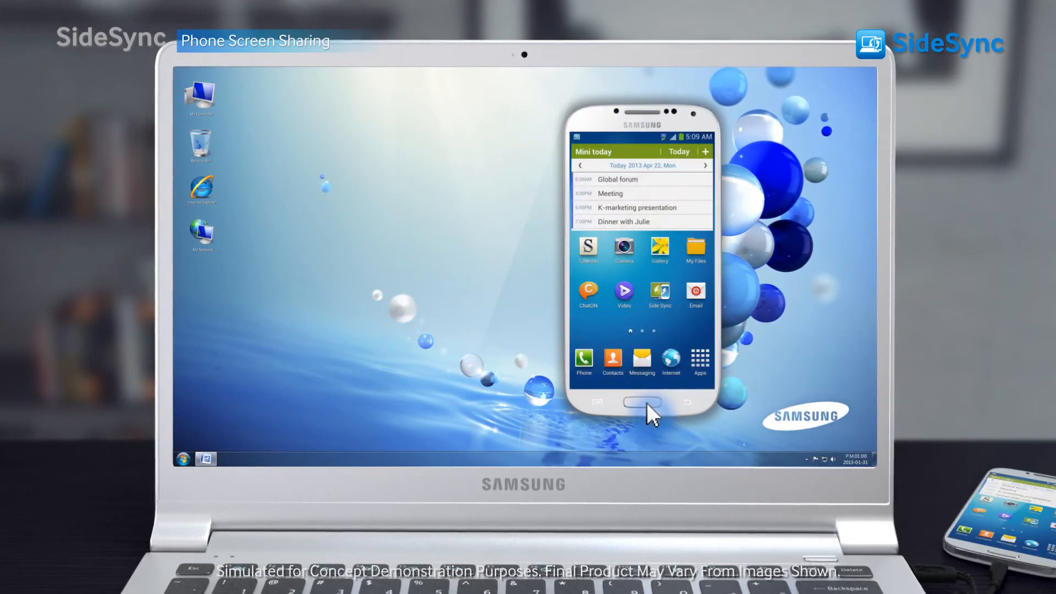
pyautogui.click(587, 295)
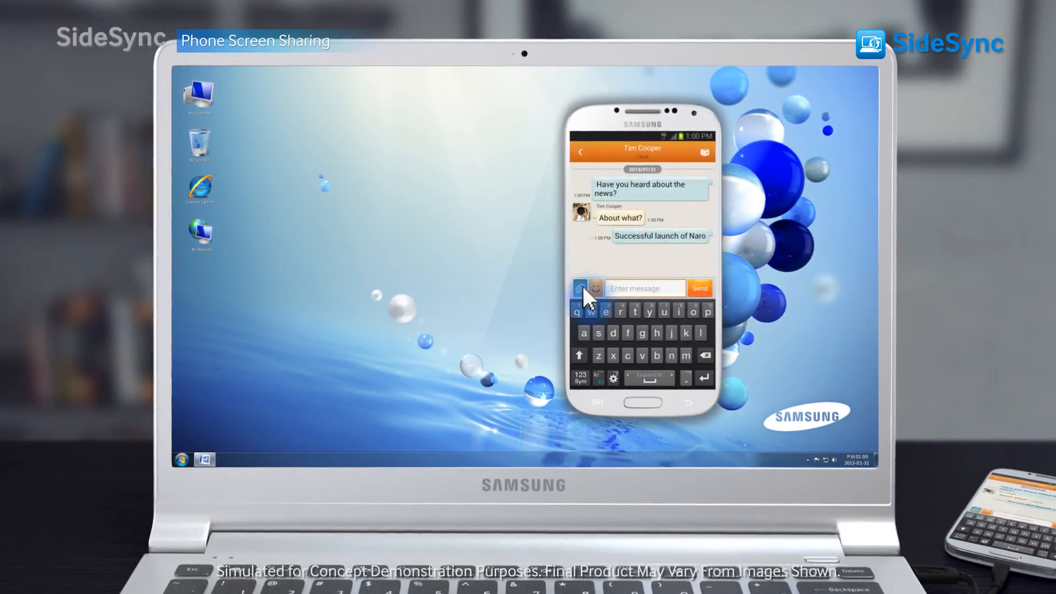
pyautogui.click(583, 288)
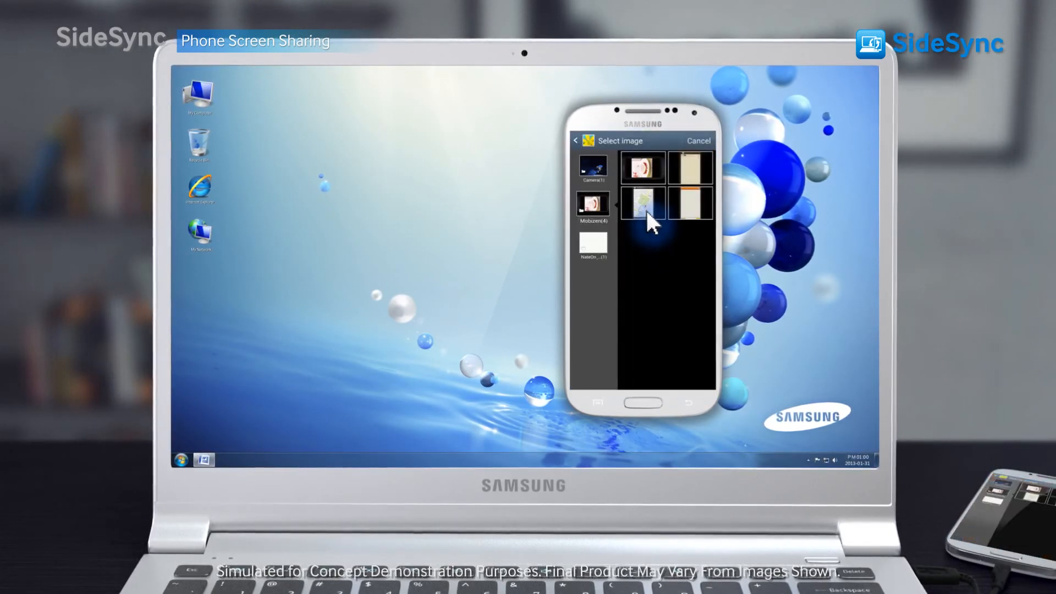